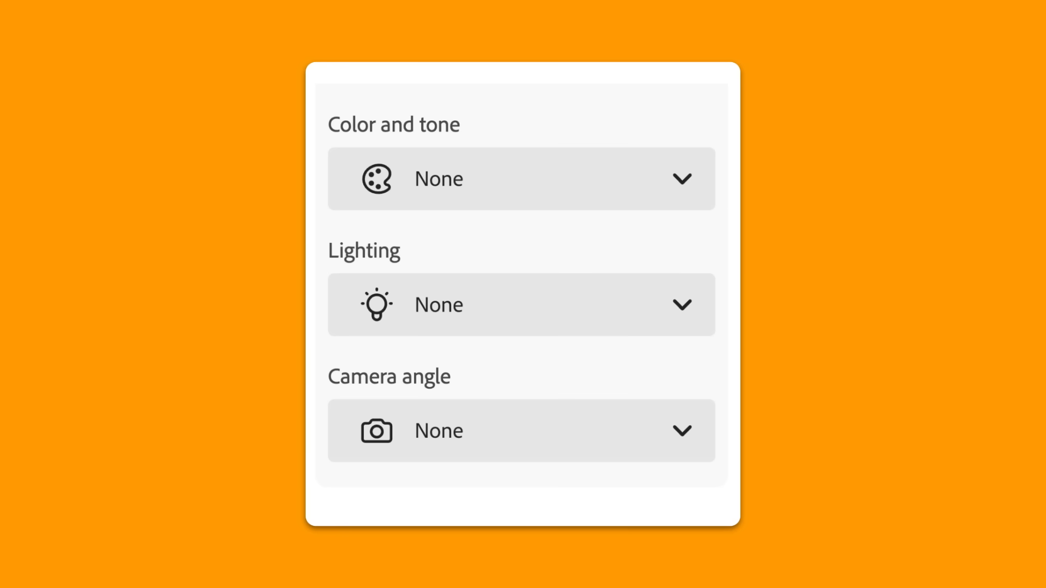
Preview the Color and tone, Lighting and Camera angle option lists without choosing anything
click(520, 178)
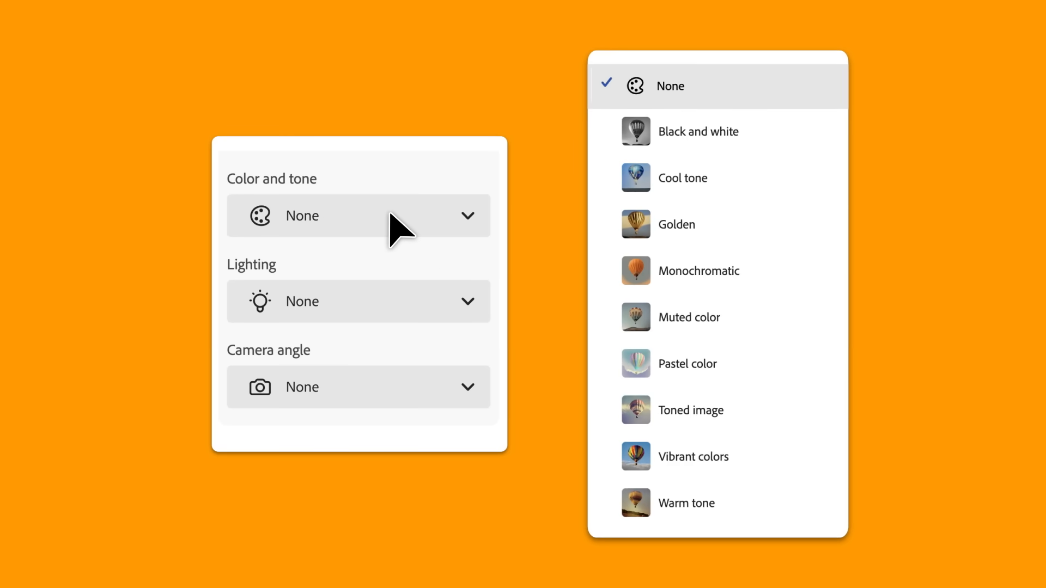
click(357, 301)
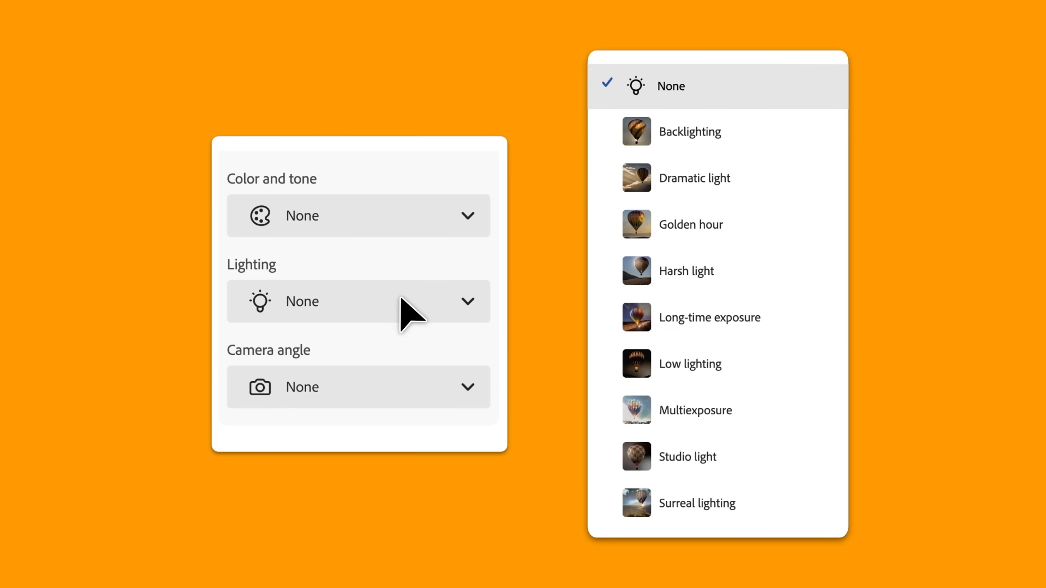
click(359, 387)
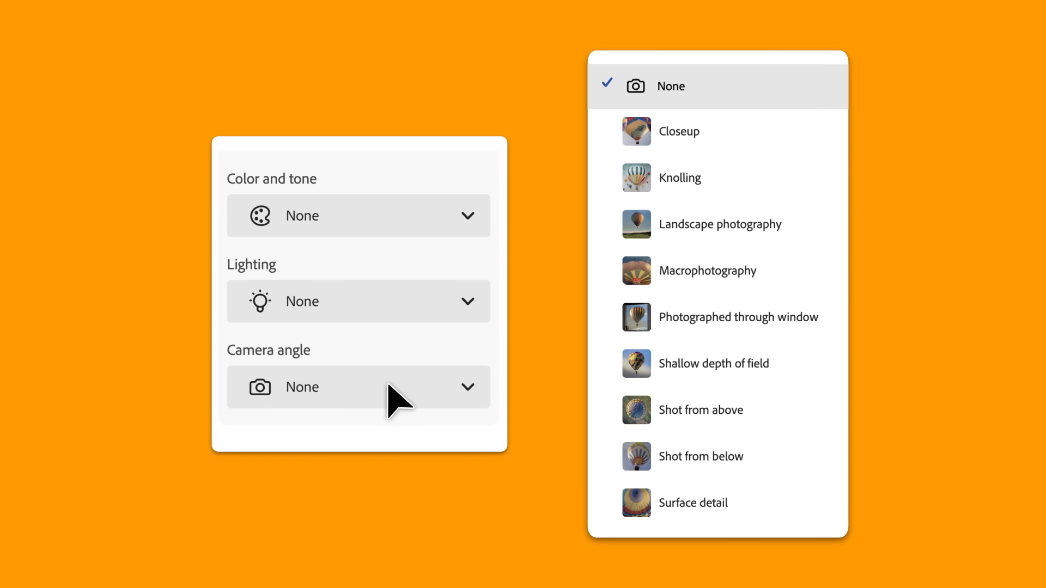
mouse_move(392, 366)
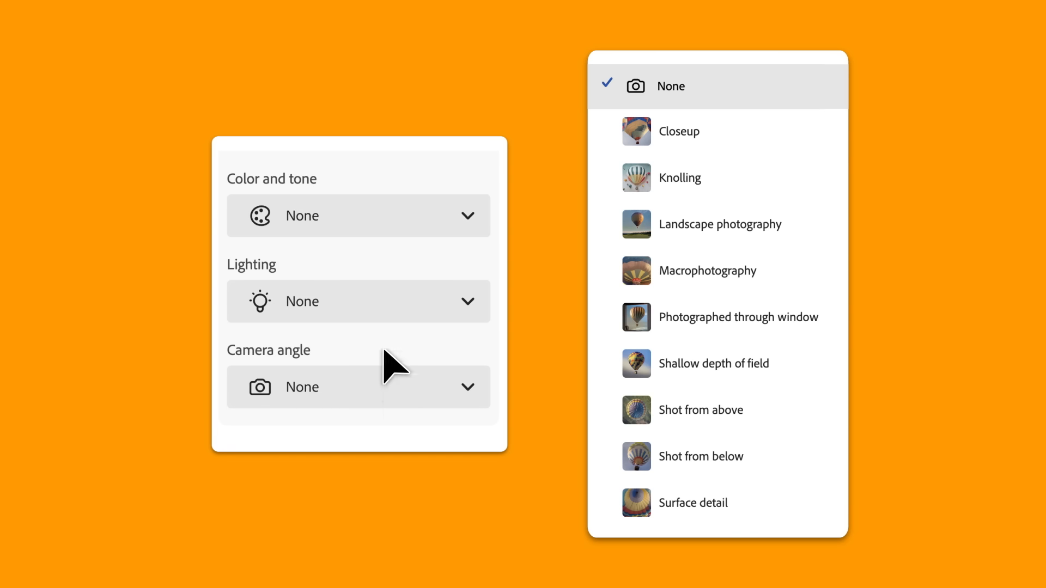
Set Golden tone, Low lighting and Shallow depth of field for the wet-street car image
click(677, 224)
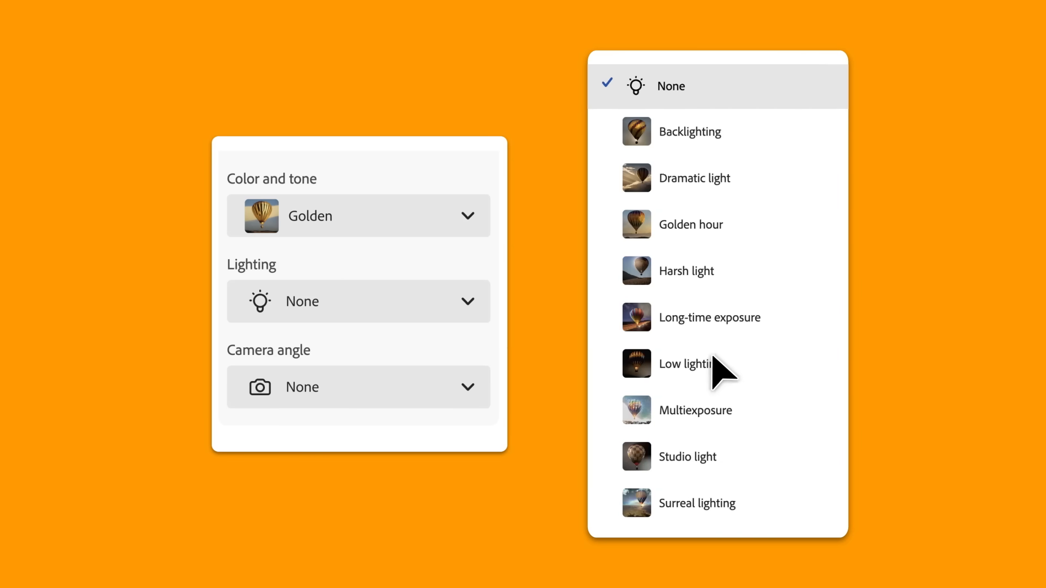
click(686, 363)
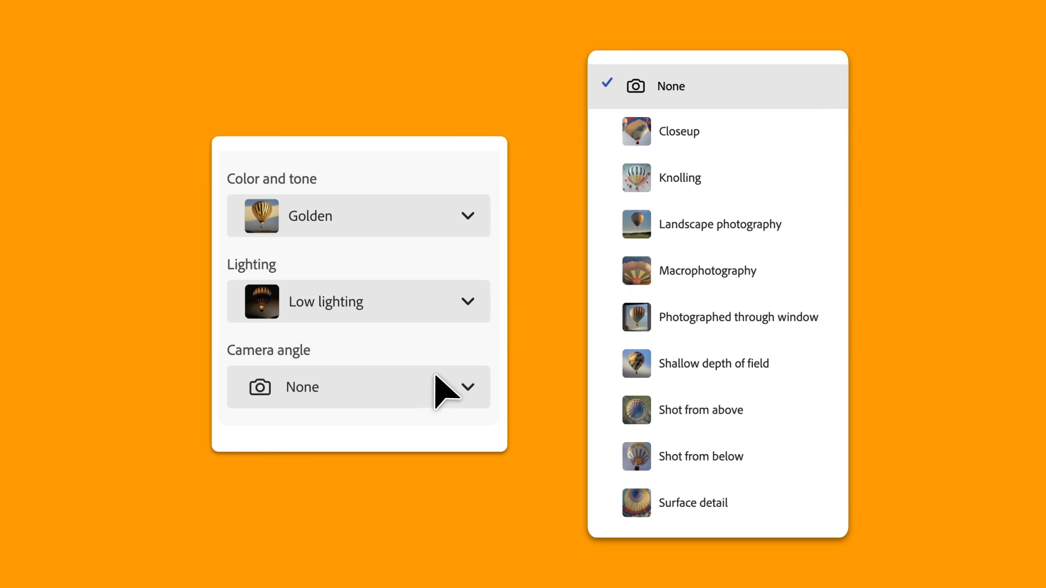
click(713, 363)
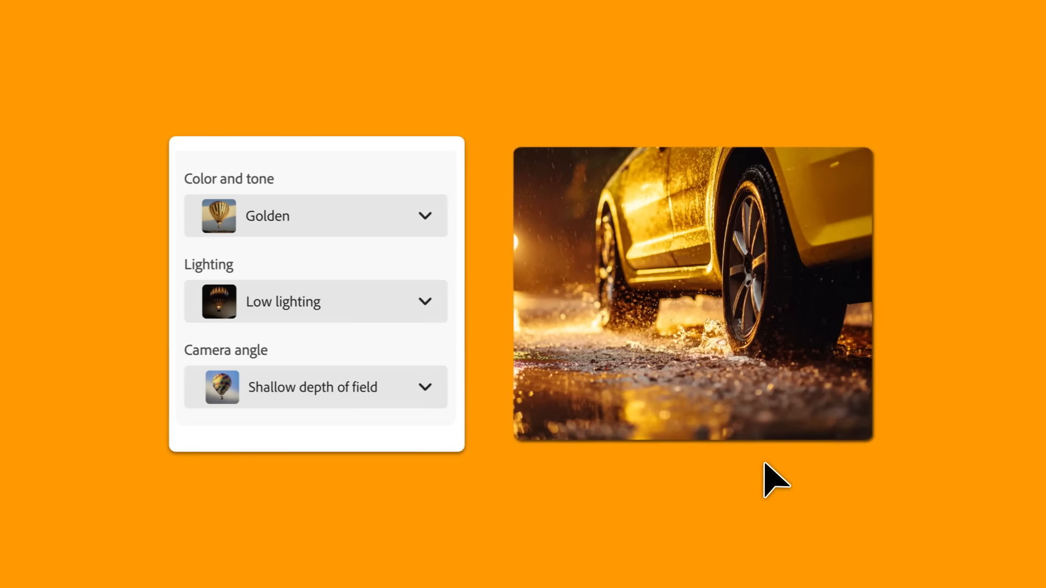